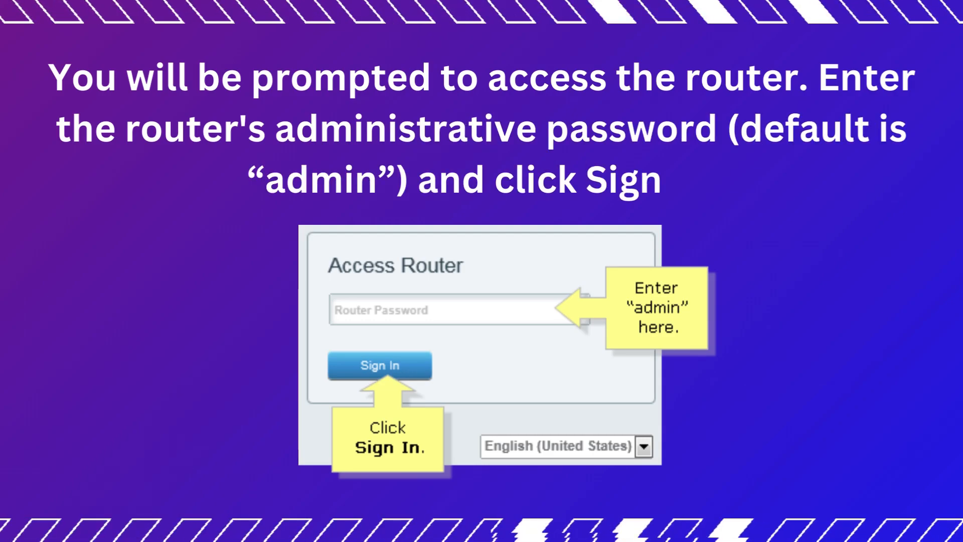
Sign in with the default admin password and go to Connectivity under Router Settings.
left_click(380, 365)
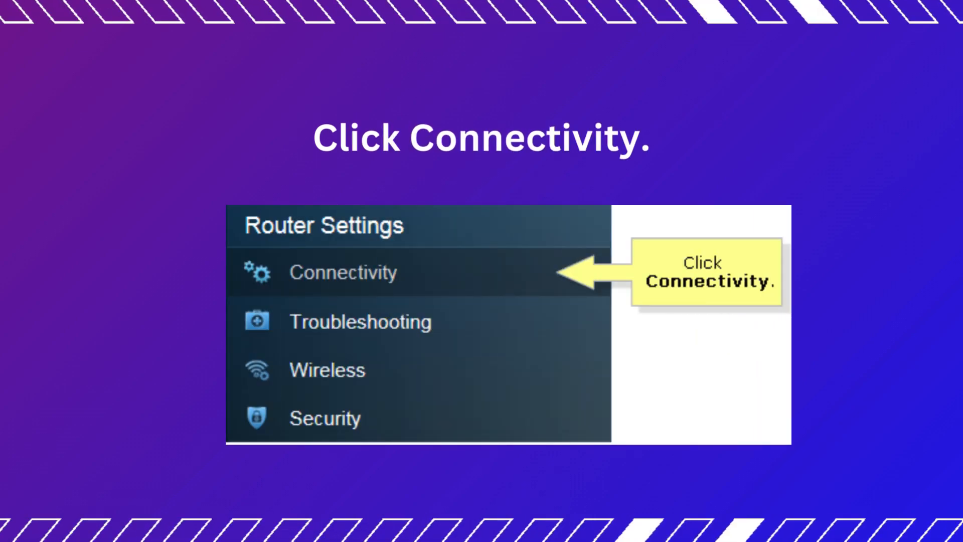
left_click(343, 272)
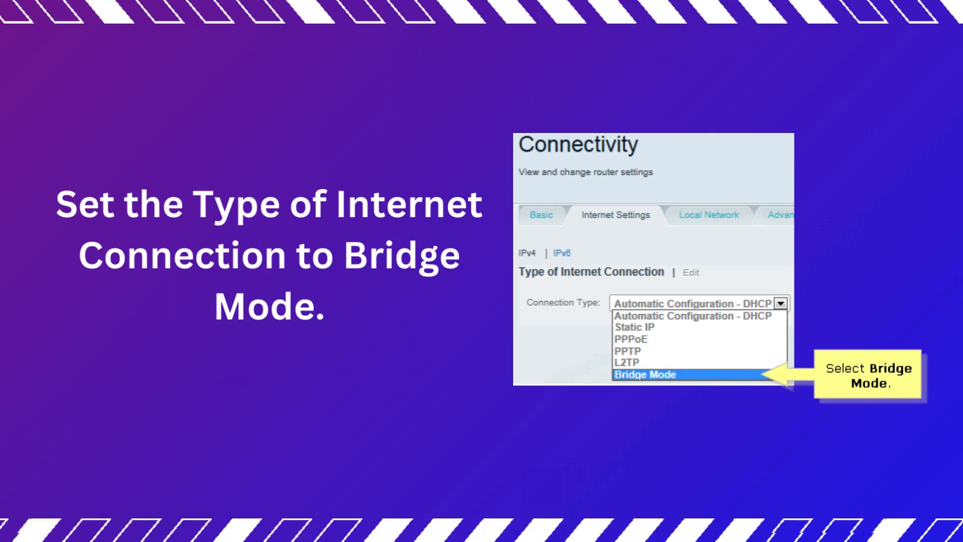
Set Connection Type to Bridge Mode with Obtain an IPv4 address automatically.
left_click(646, 374)
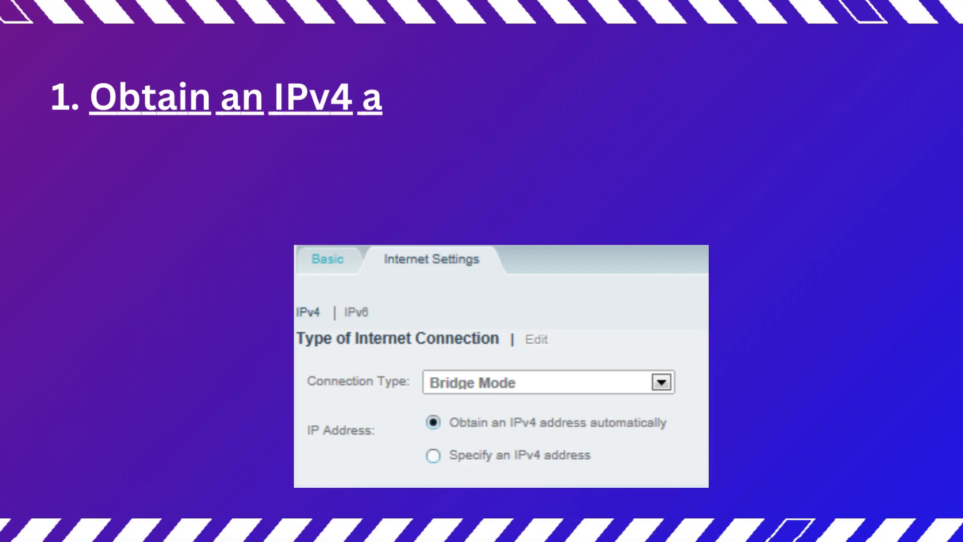
type("ddress automatically – Select th")
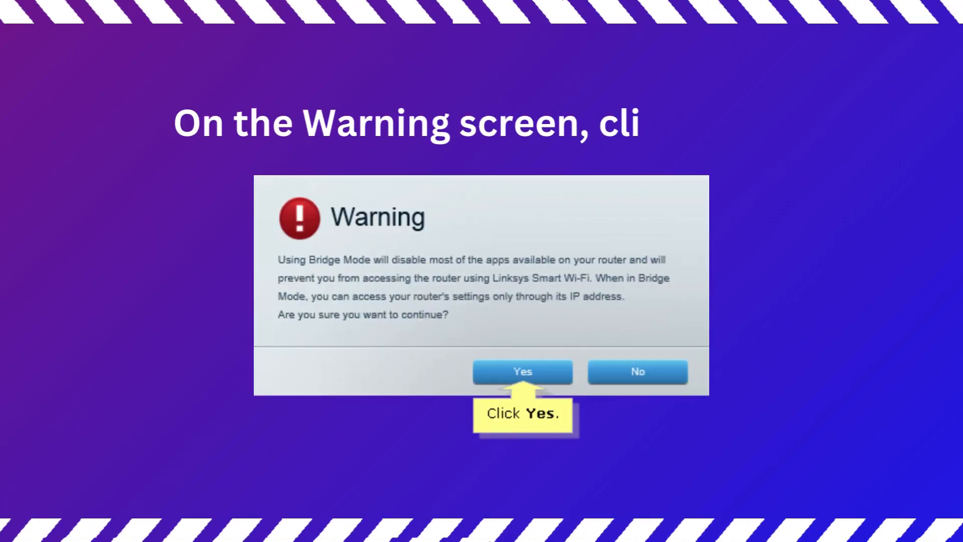
Confirm Yes on the Bridge Mode warning, landing on the Smart Wi-Fi sign-in page.
left_click(522, 372)
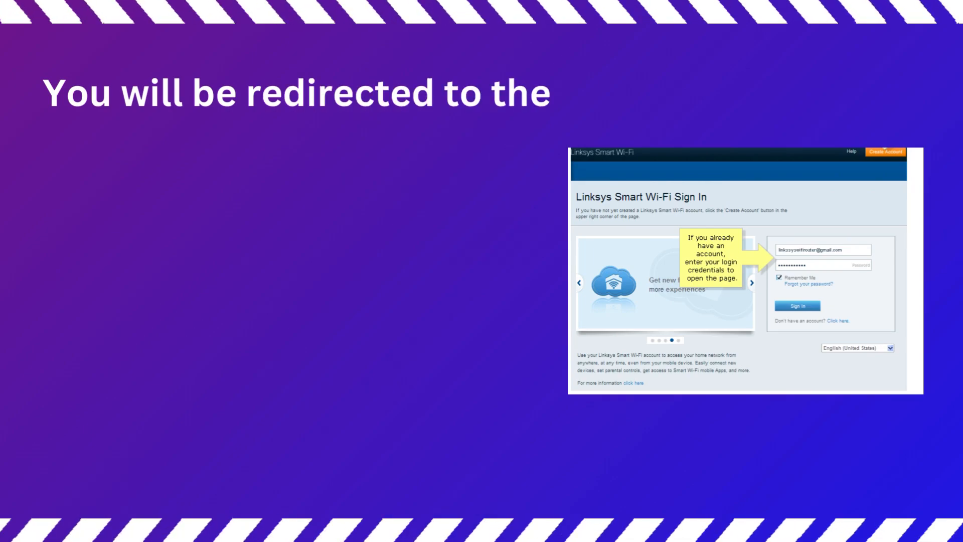